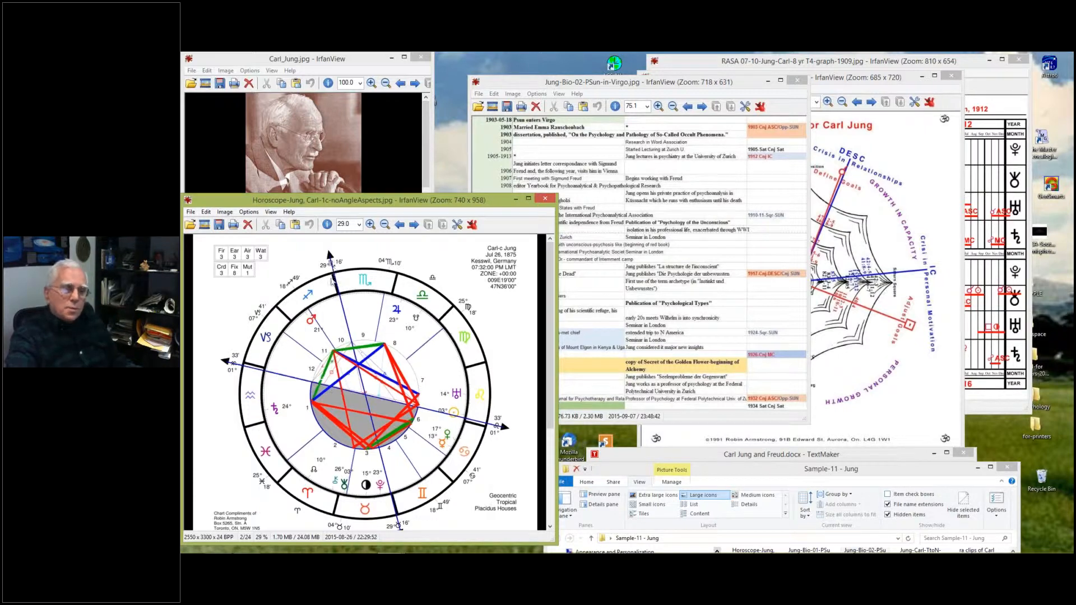
mouse_move(300, 295)
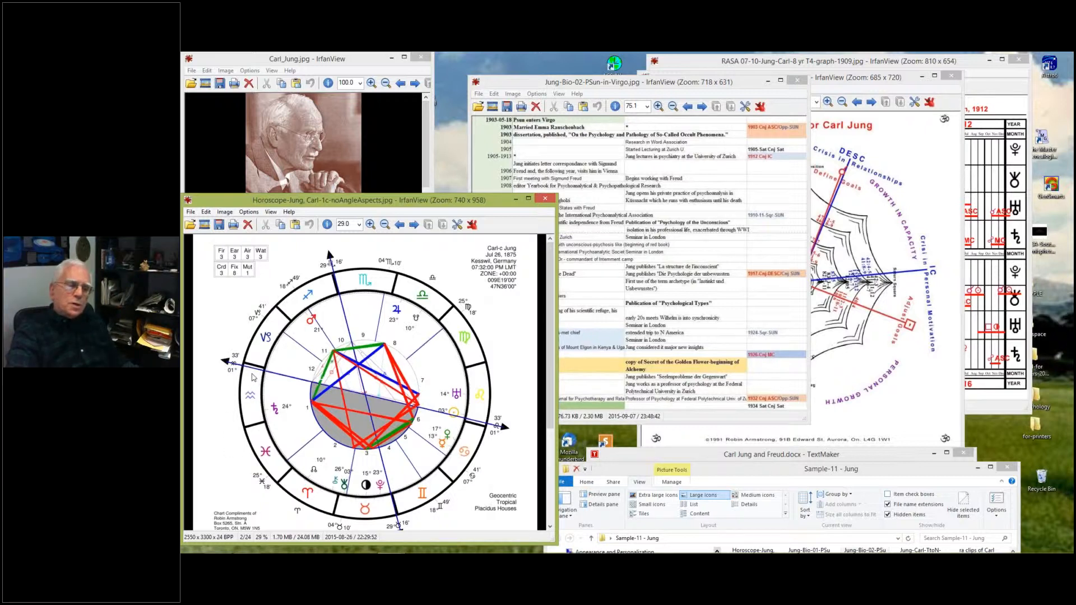
mouse_move(254, 396)
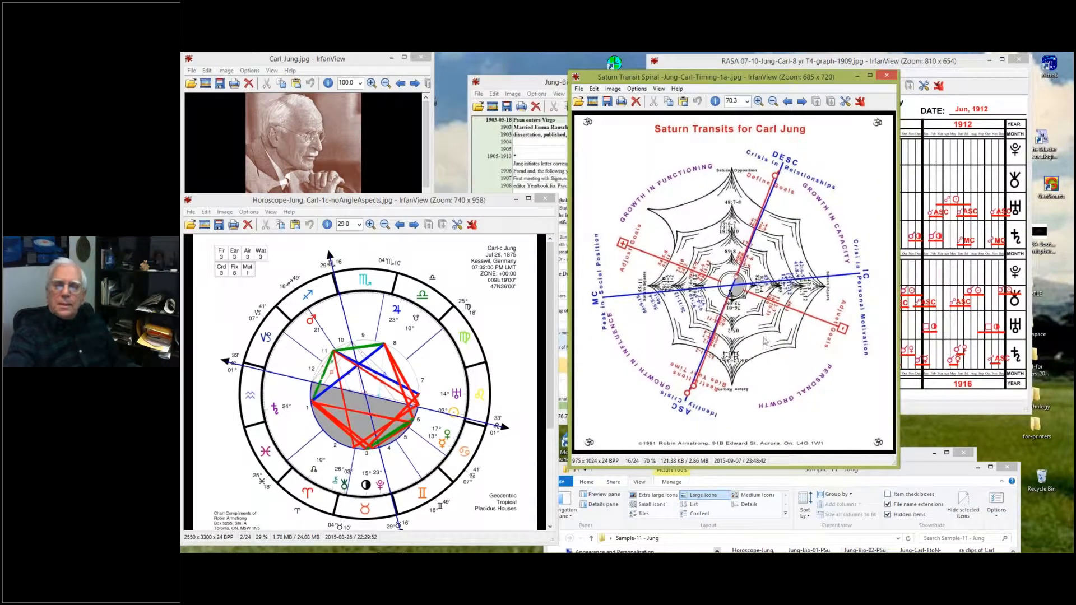
mouse_move(740, 287)
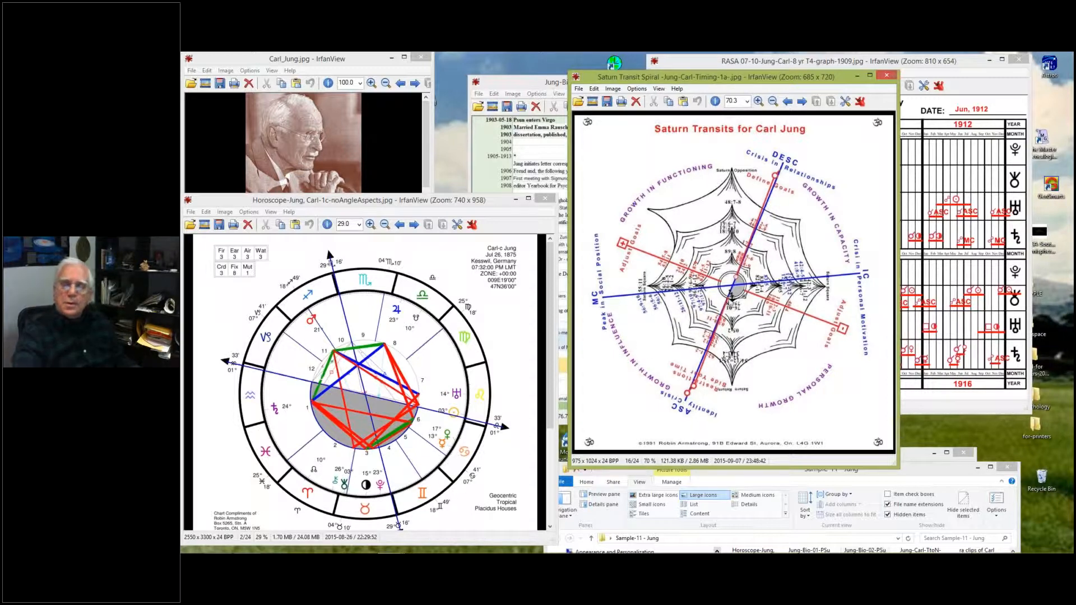
mouse_move(797, 207)
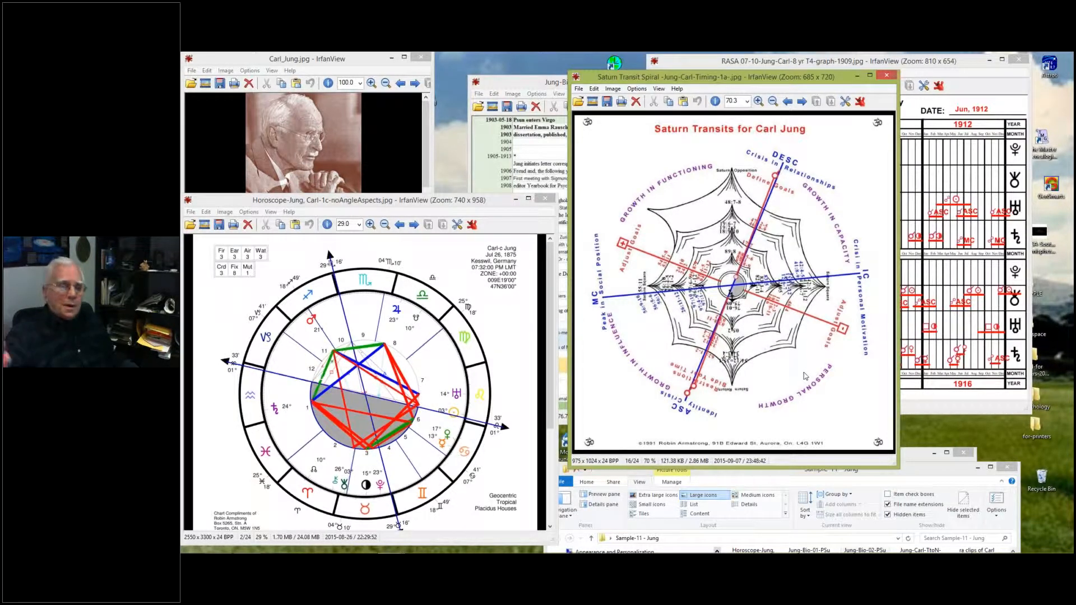
mouse_move(734, 294)
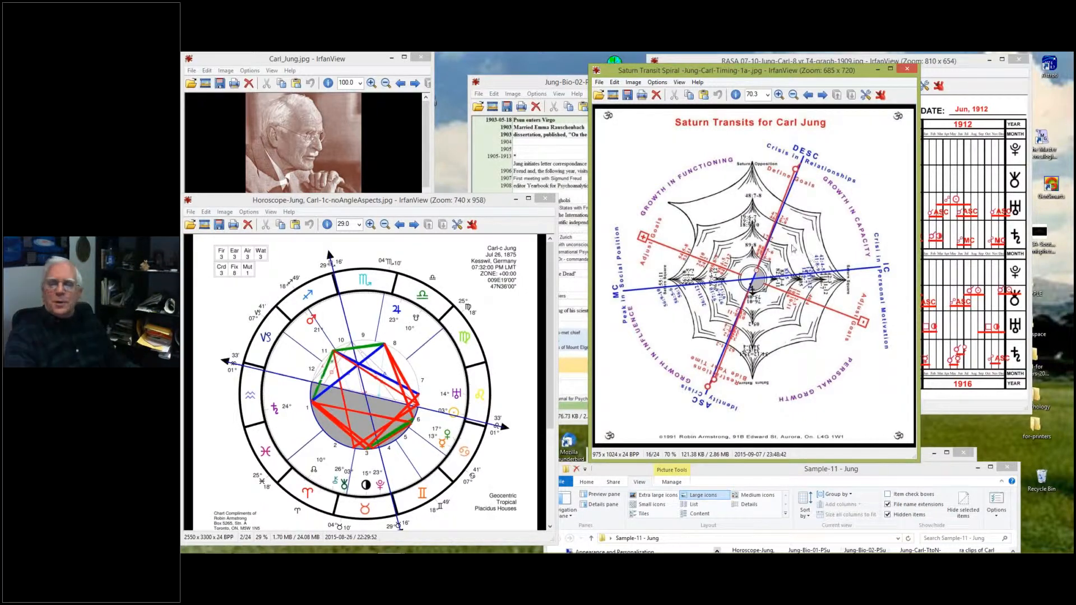
mouse_move(721, 440)
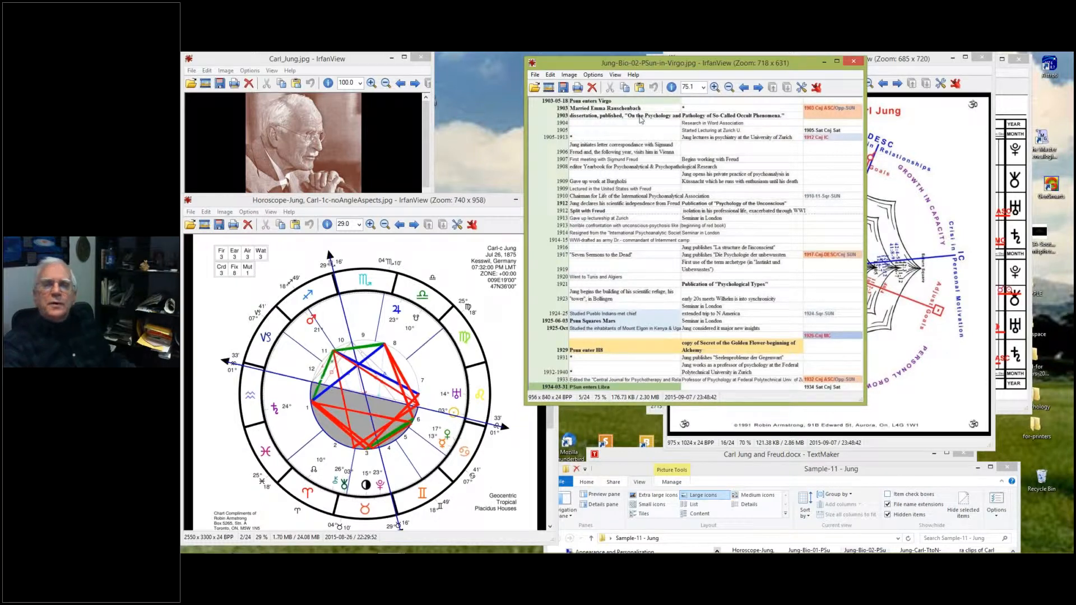
mouse_move(664, 276)
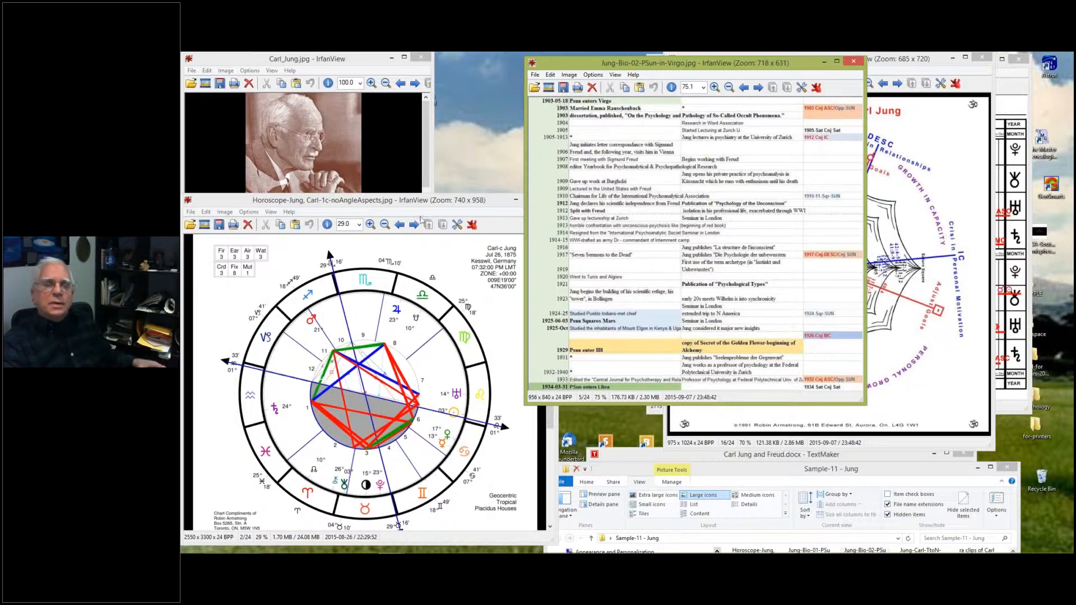
mouse_move(252, 382)
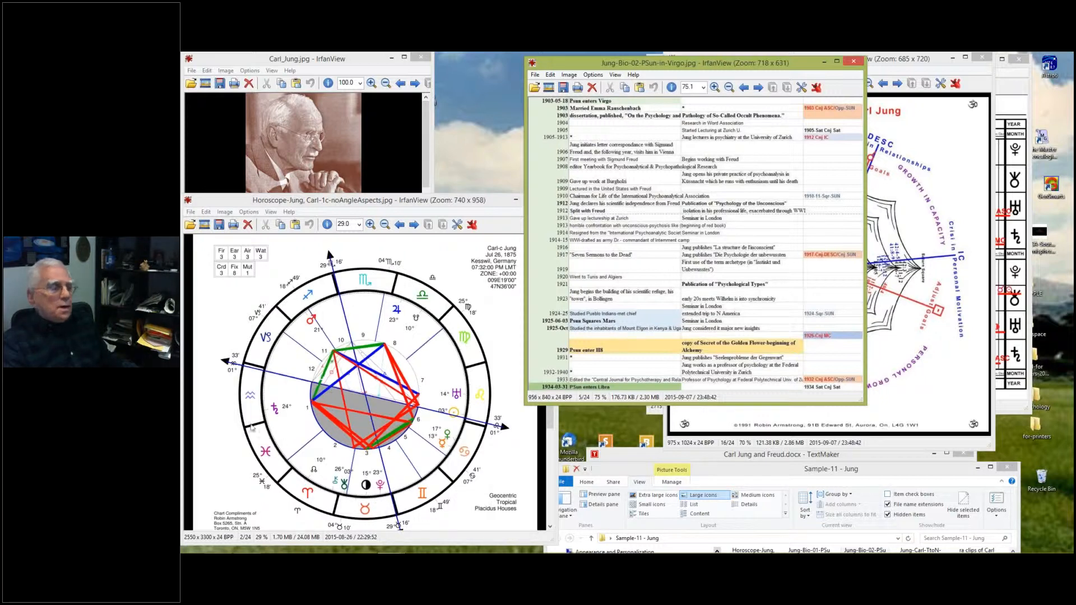
mouse_move(268, 390)
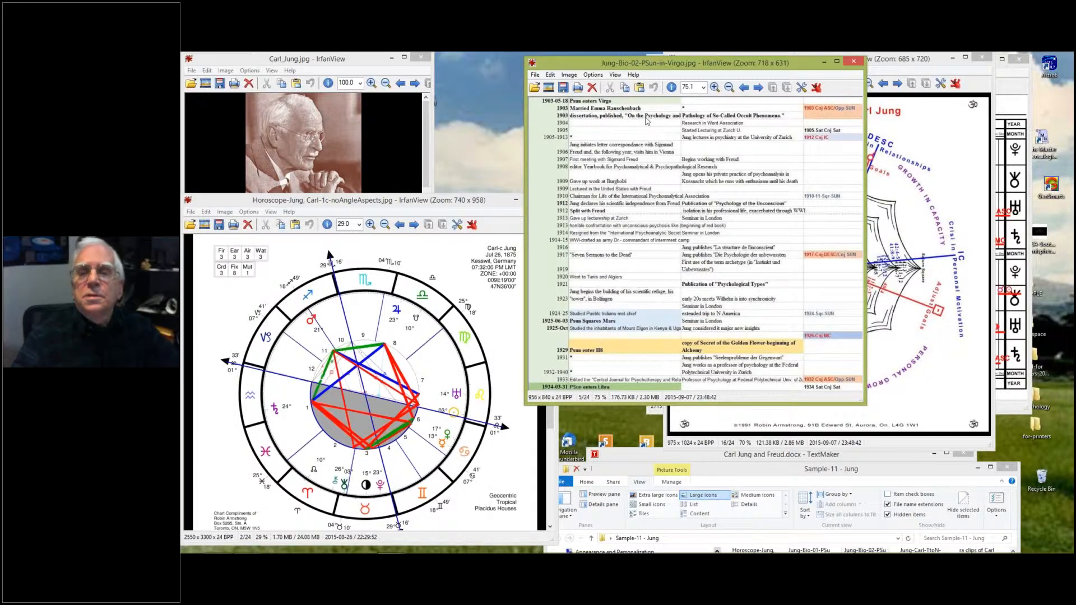
mouse_move(782, 117)
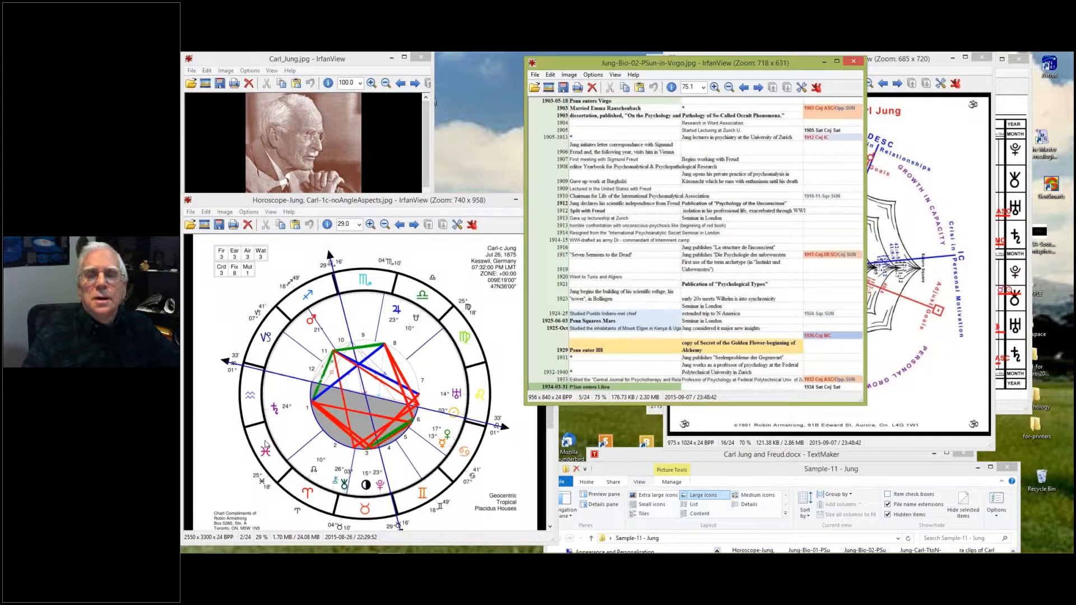
mouse_move(307, 433)
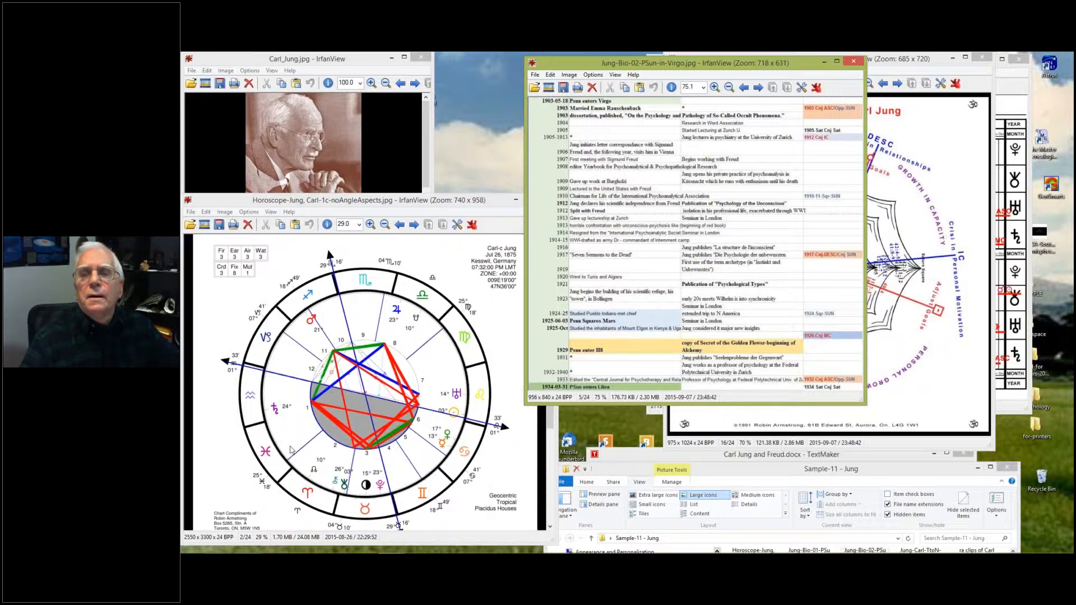
mouse_move(306, 466)
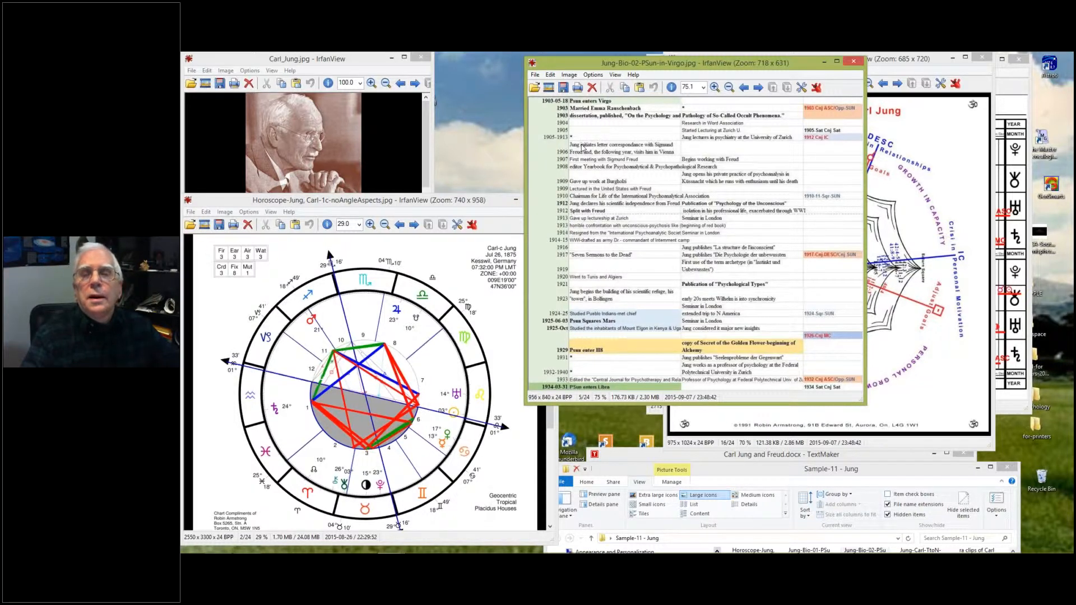
mouse_move(554, 170)
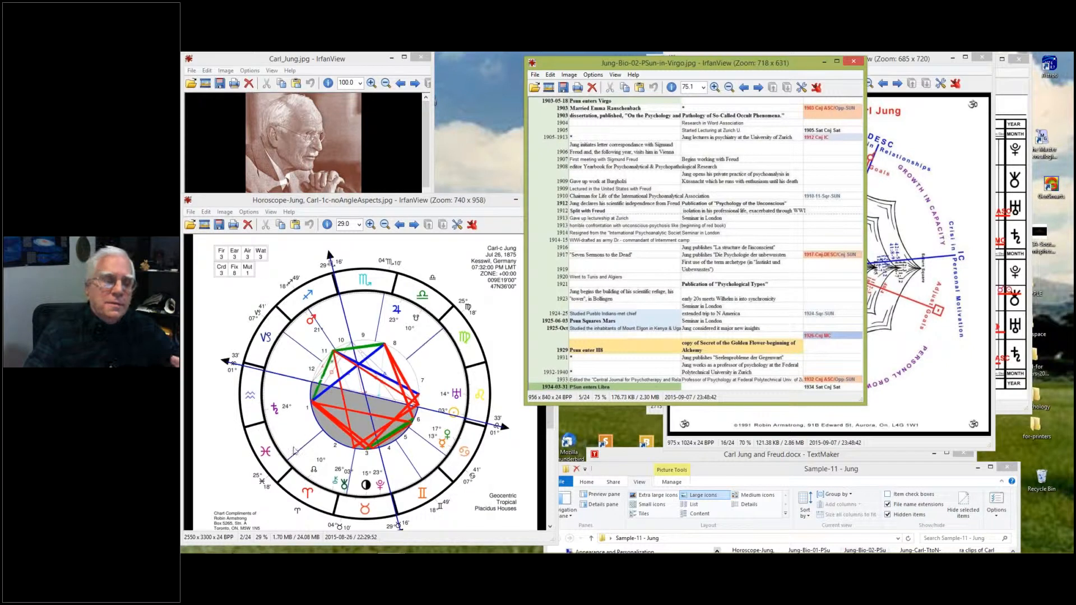
mouse_move(278, 417)
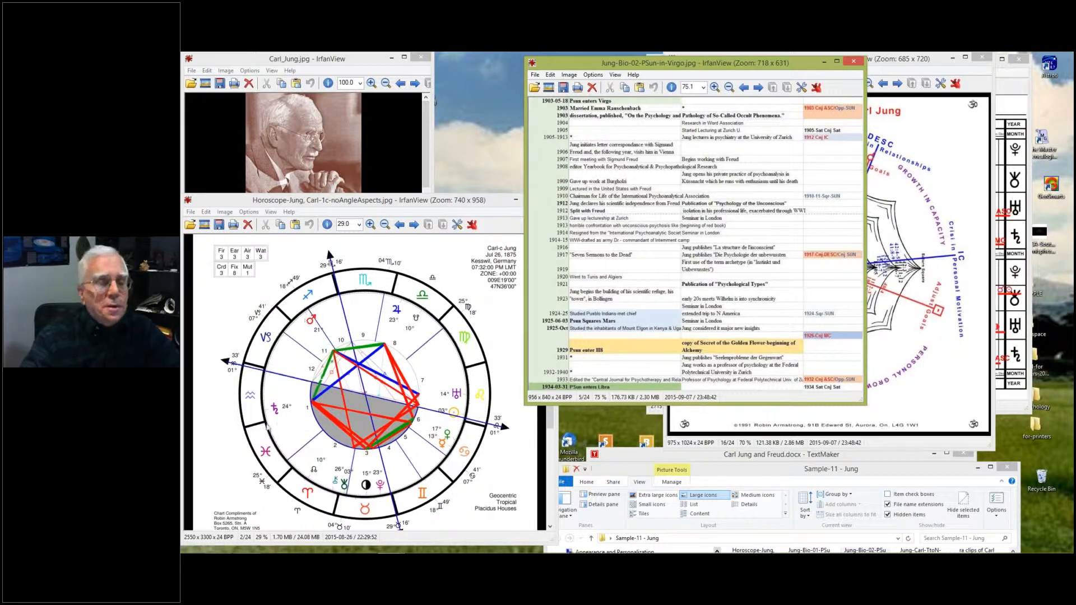
mouse_move(652, 173)
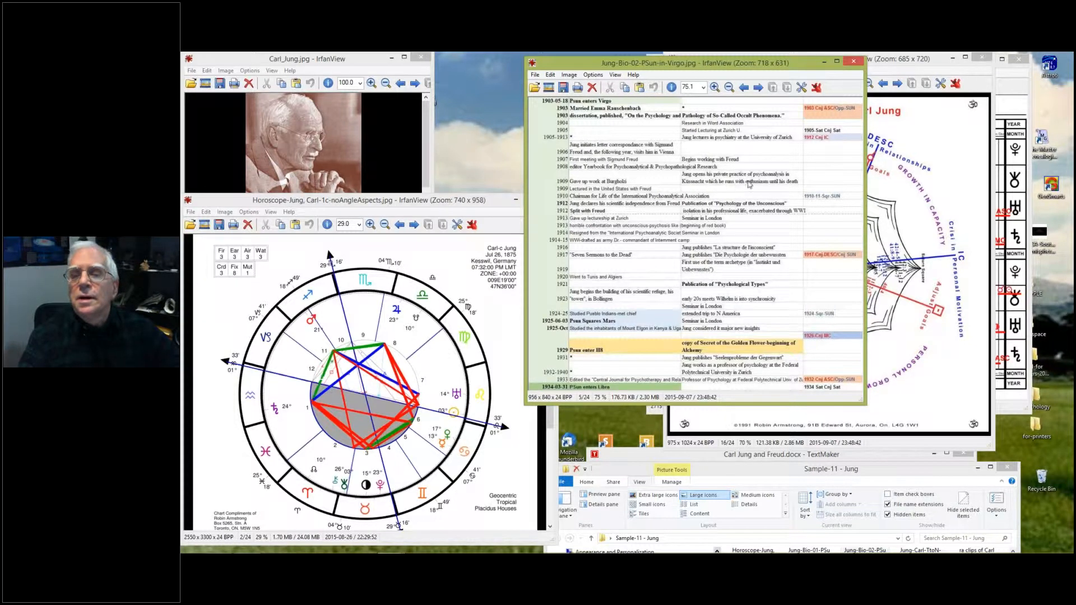
mouse_move(650, 185)
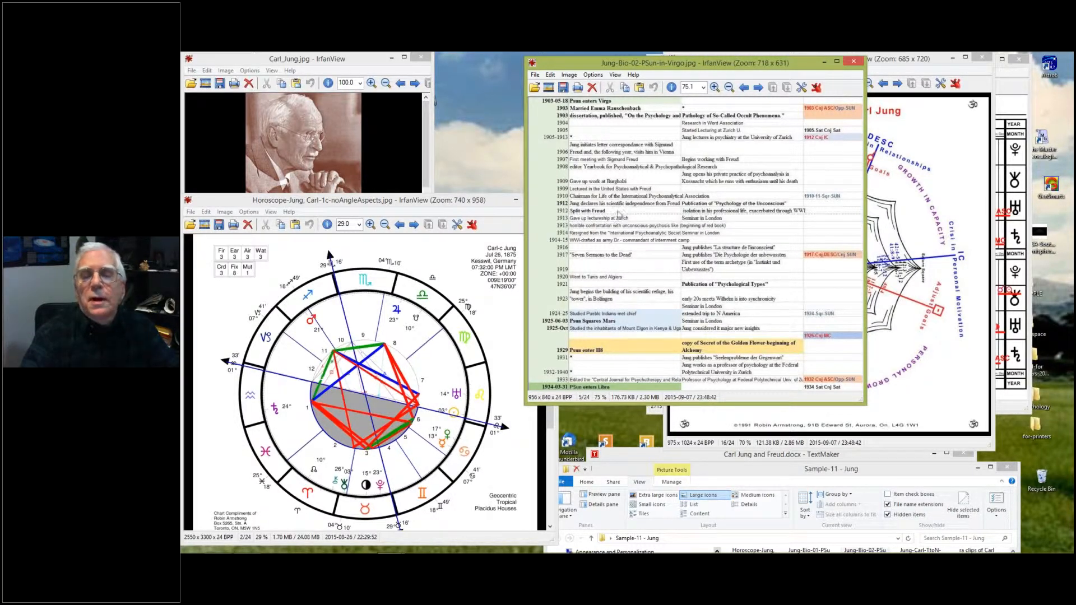
mouse_move(720, 216)
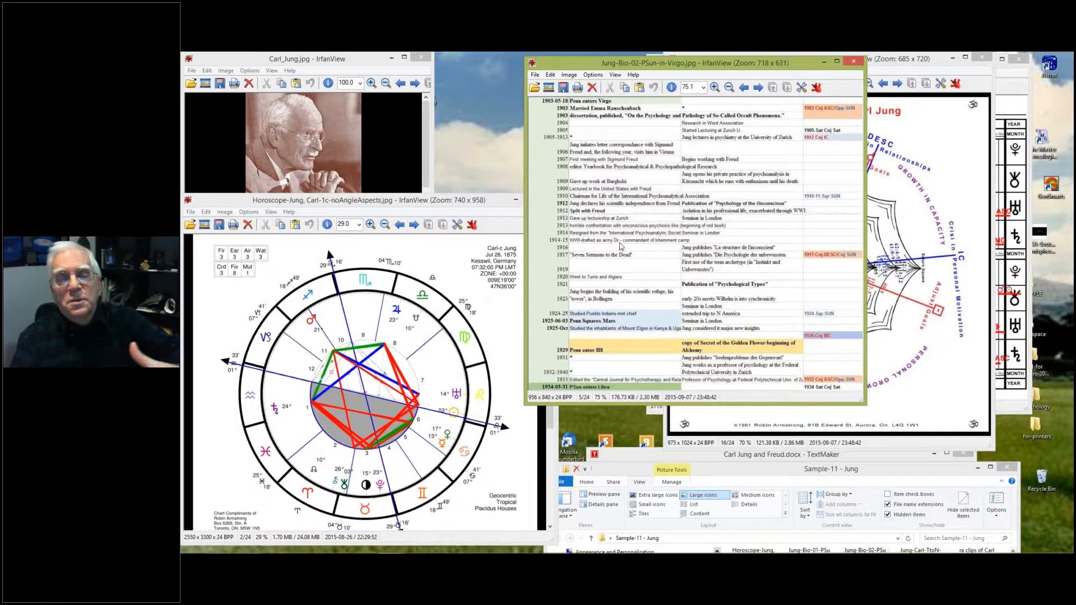
mouse_move(675, 256)
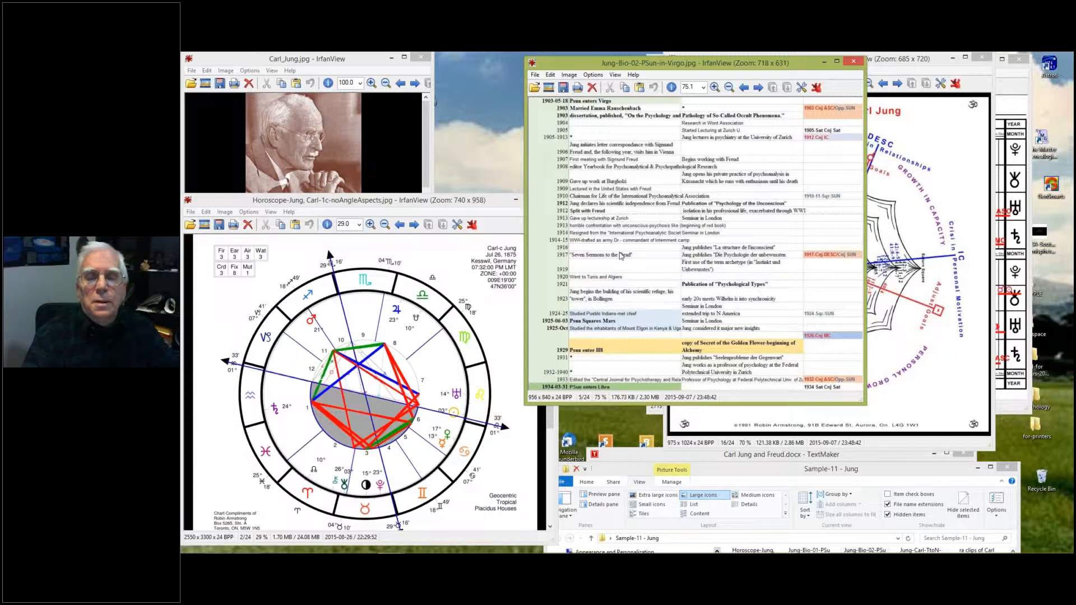
mouse_move(637, 259)
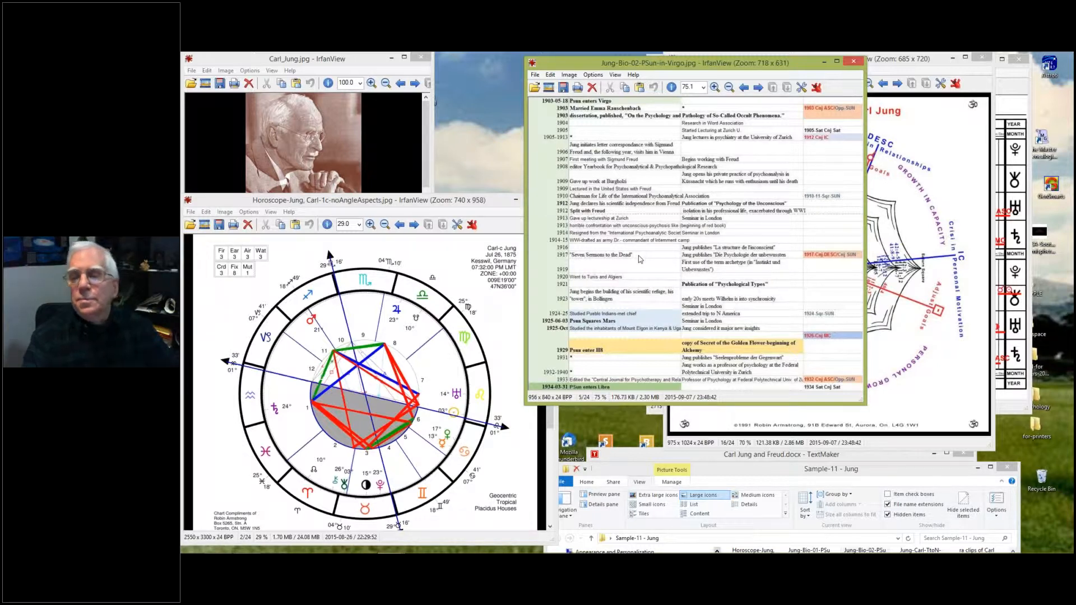
mouse_move(826, 261)
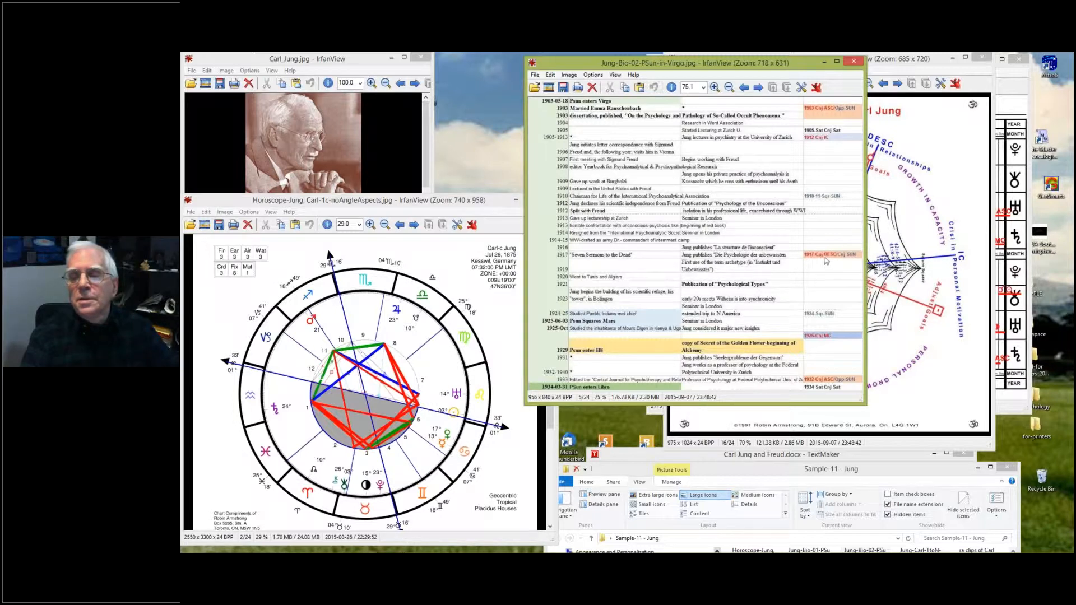
mouse_move(826, 261)
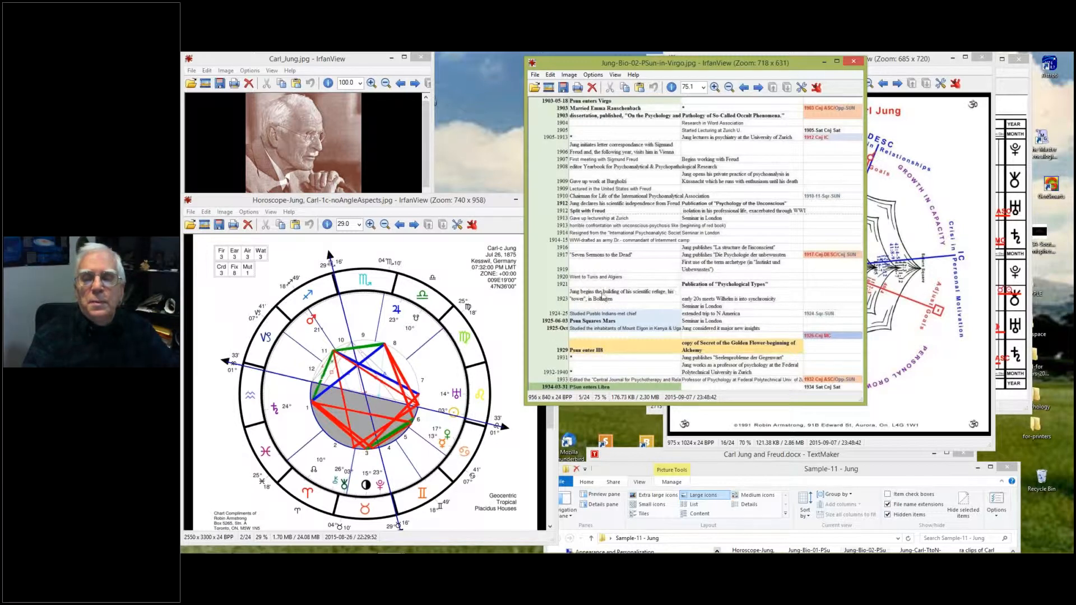
mouse_move(473, 400)
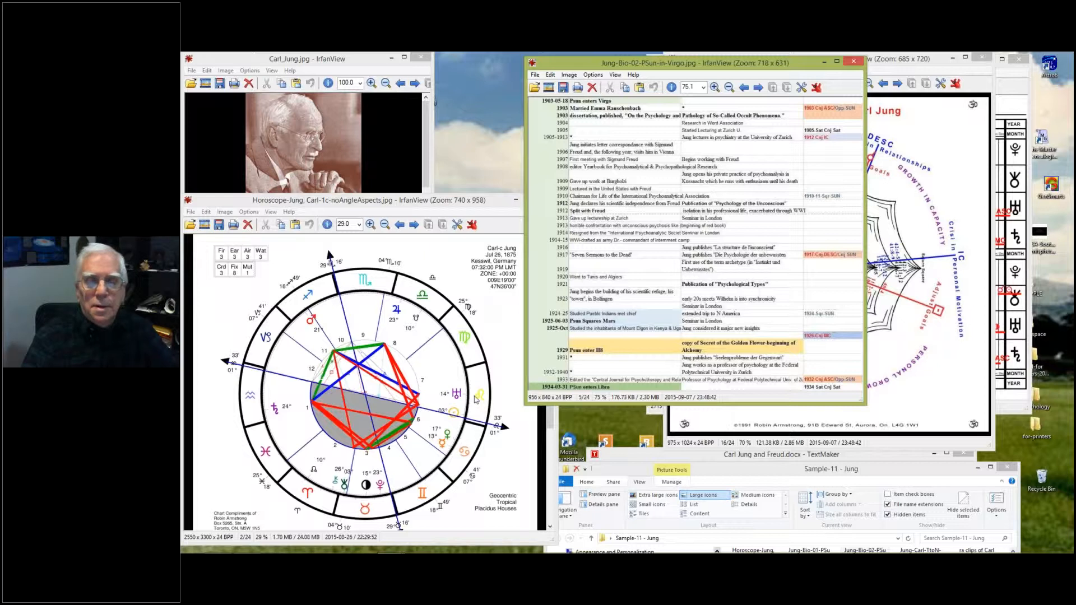
mouse_move(523, 430)
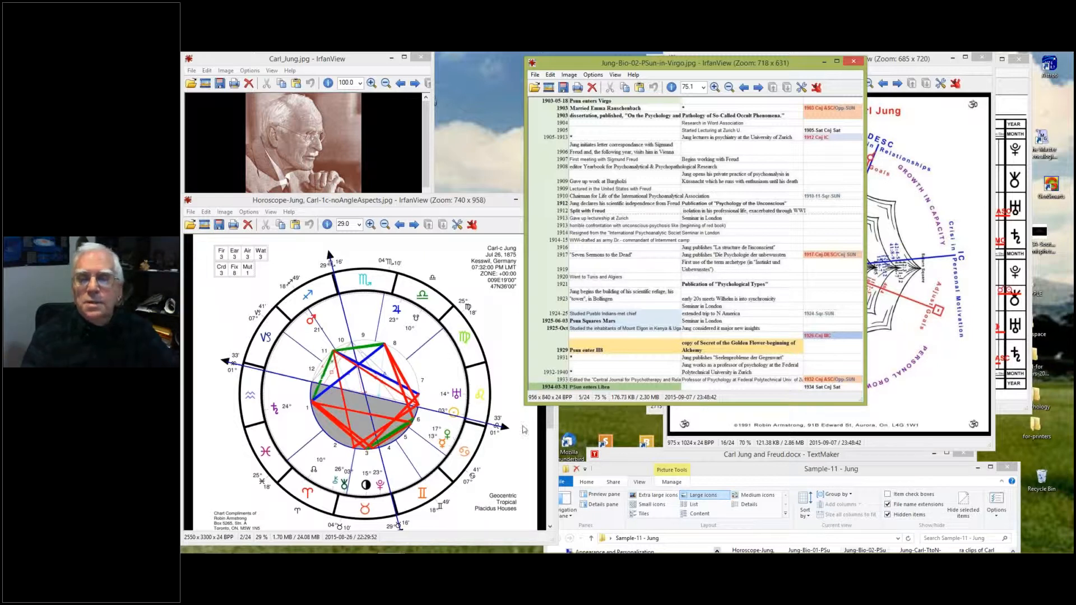
mouse_move(658, 277)
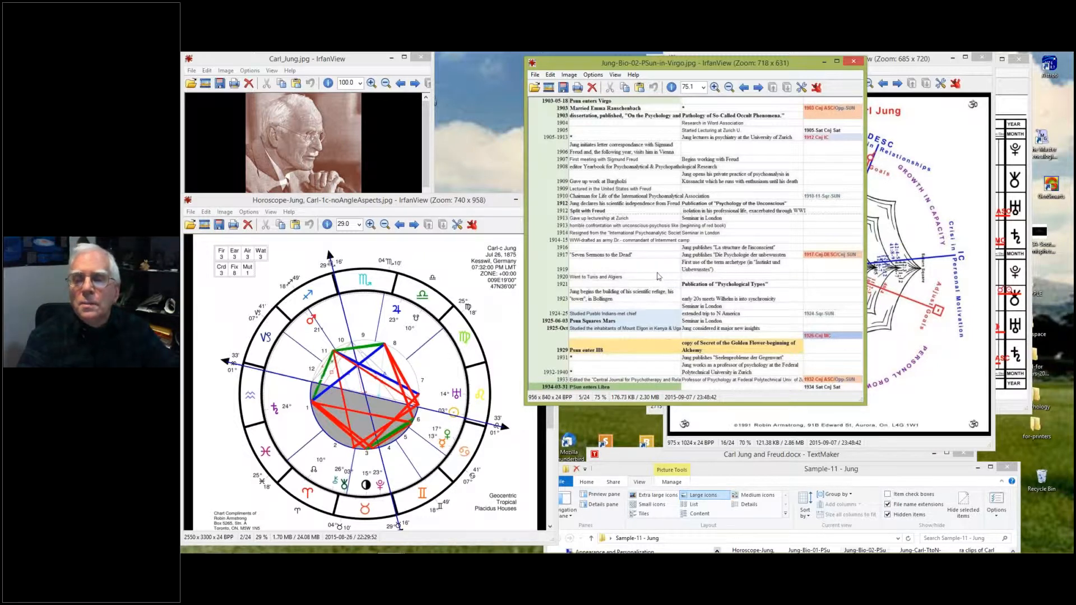
mouse_move(698, 268)
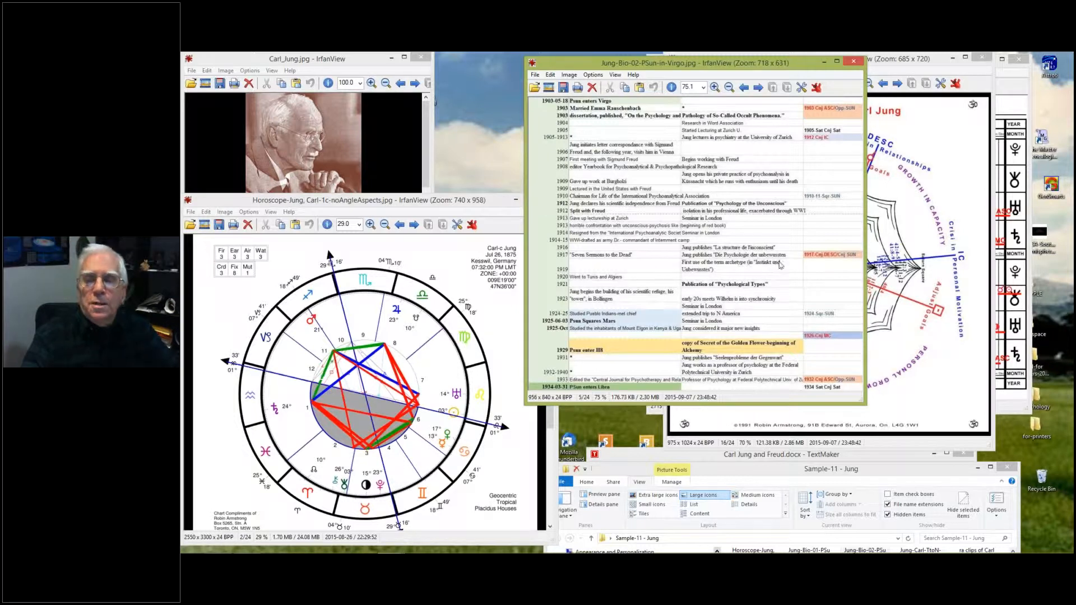
mouse_move(696, 279)
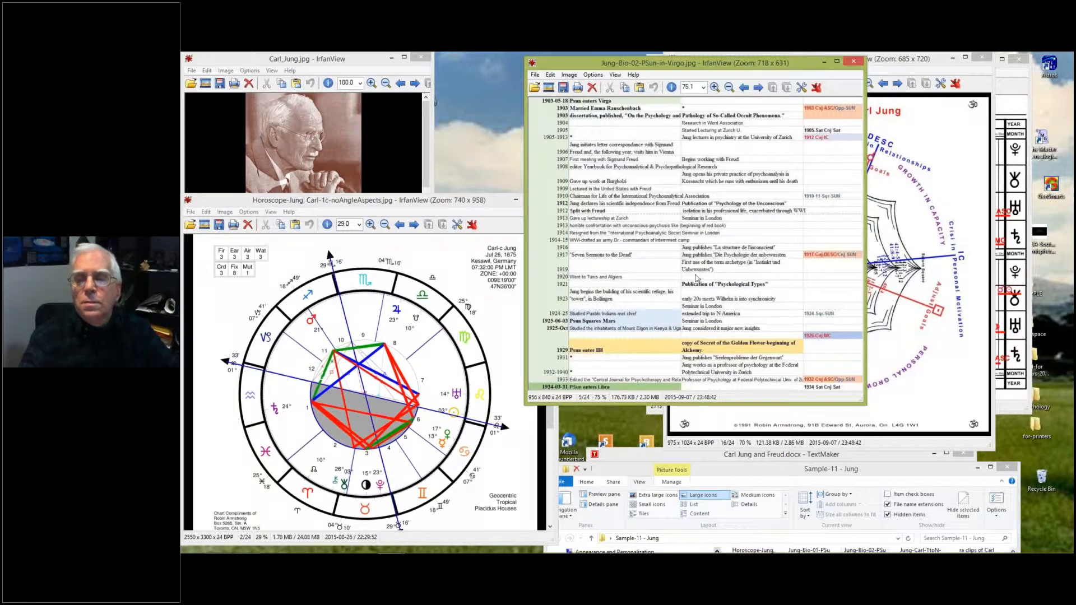
mouse_move(748, 273)
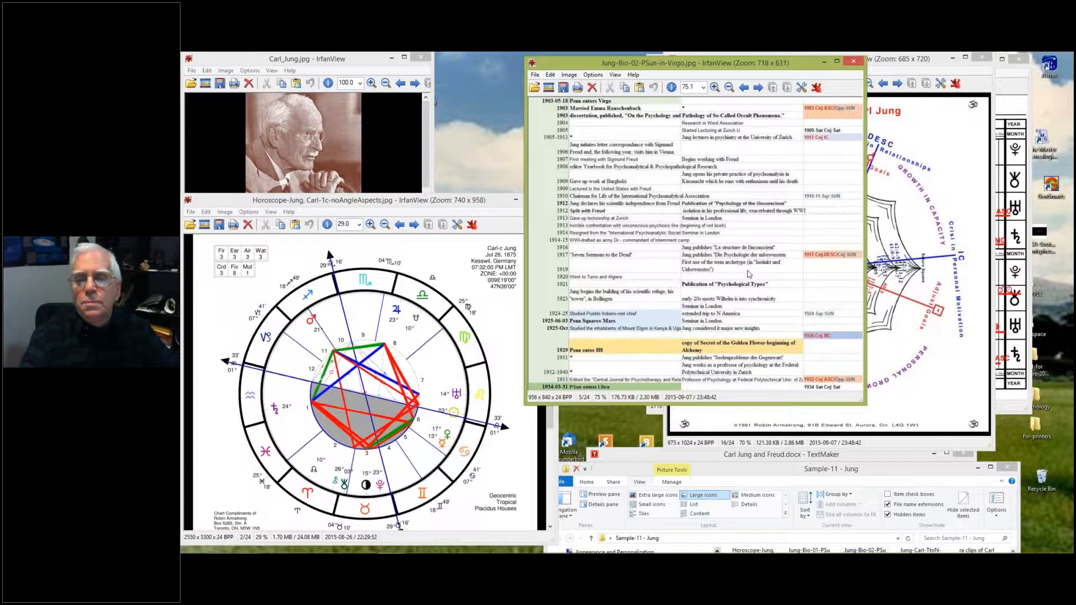
mouse_move(712, 274)
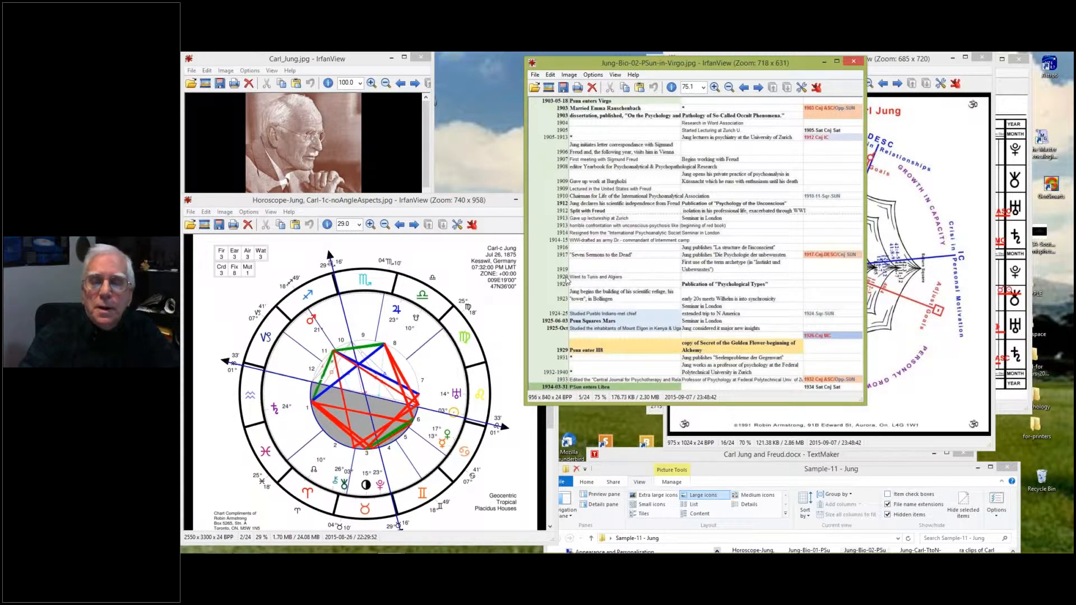
mouse_move(611, 280)
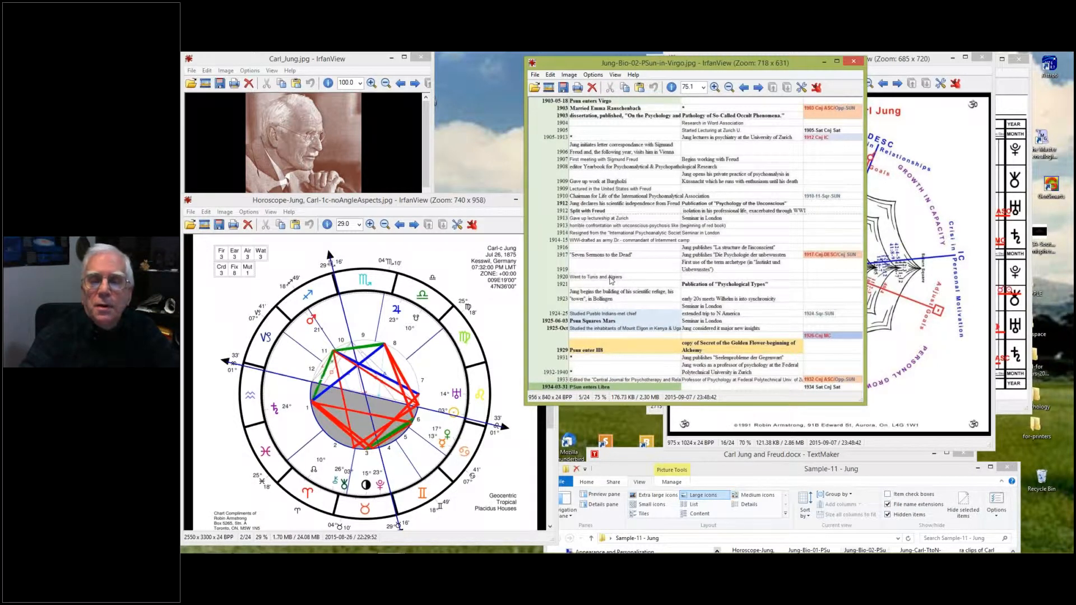
mouse_move(630, 281)
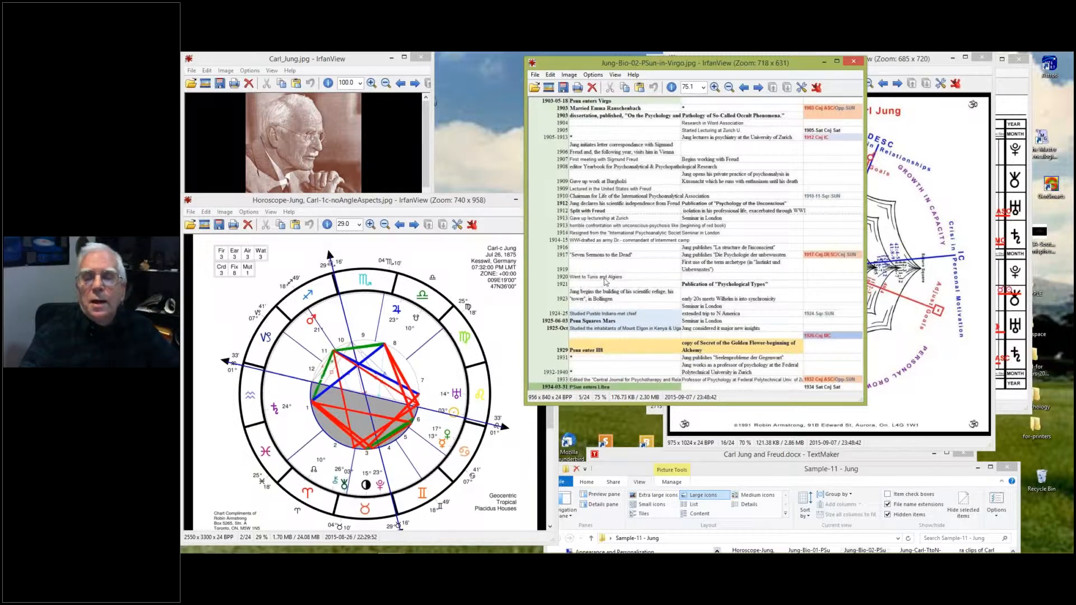
mouse_move(761, 290)
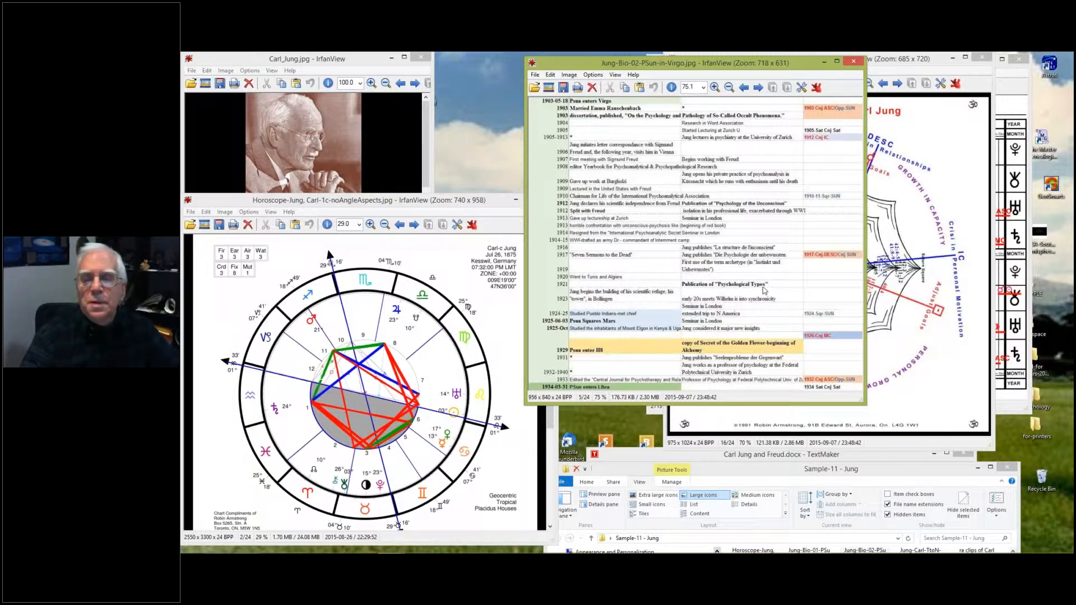
mouse_move(616, 307)
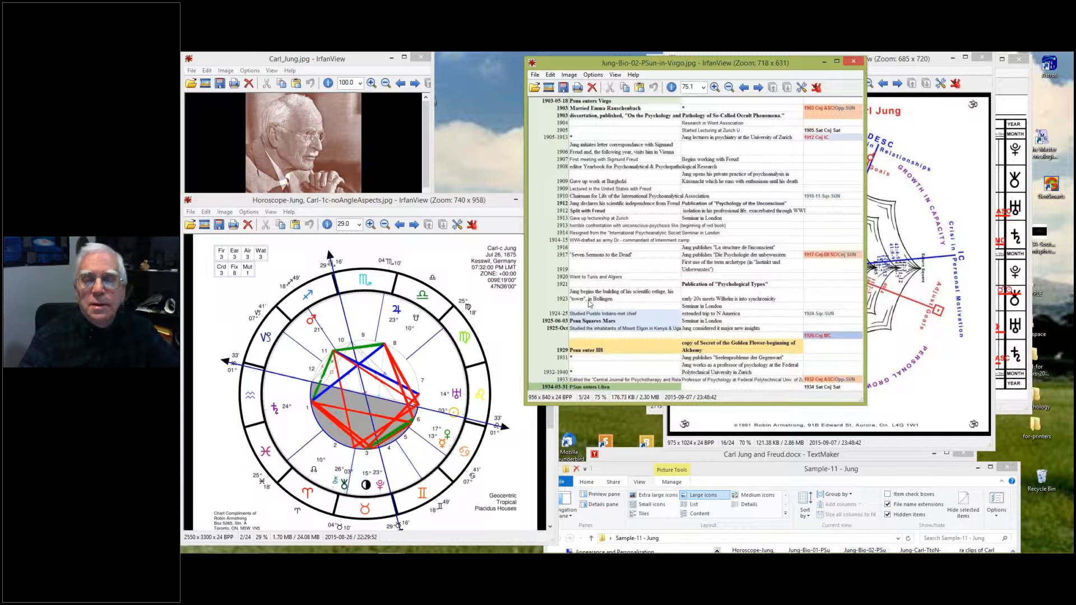
mouse_move(451, 327)
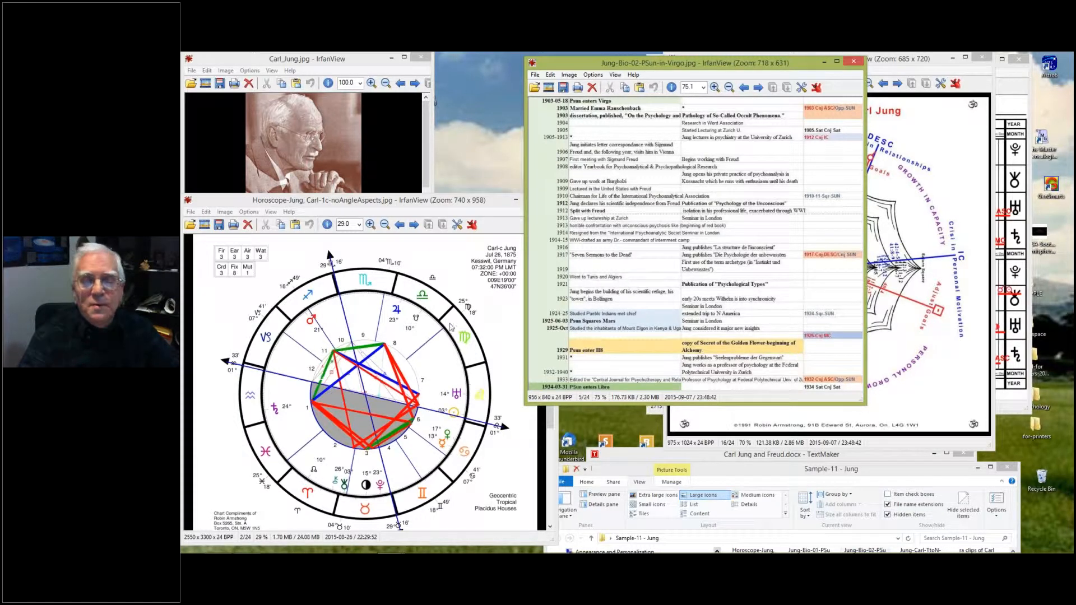
mouse_move(475, 357)
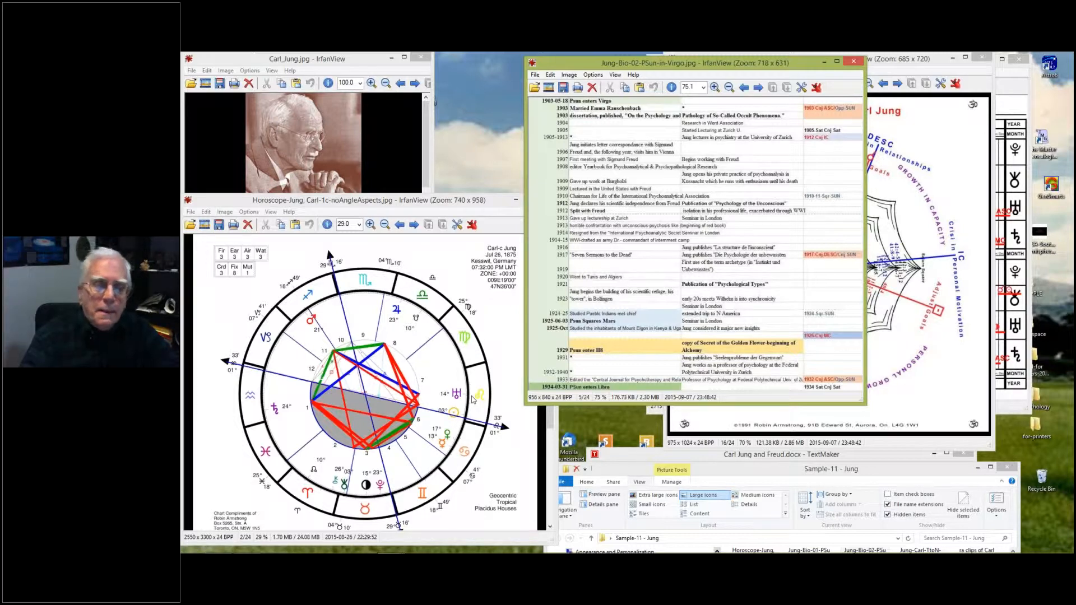
mouse_move(478, 397)
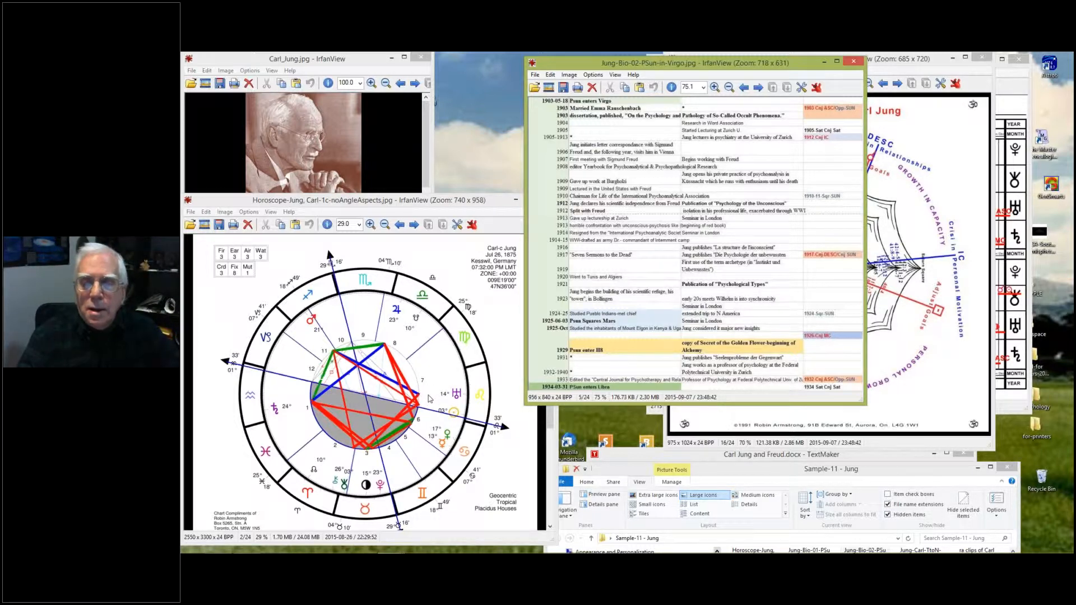
mouse_move(463, 397)
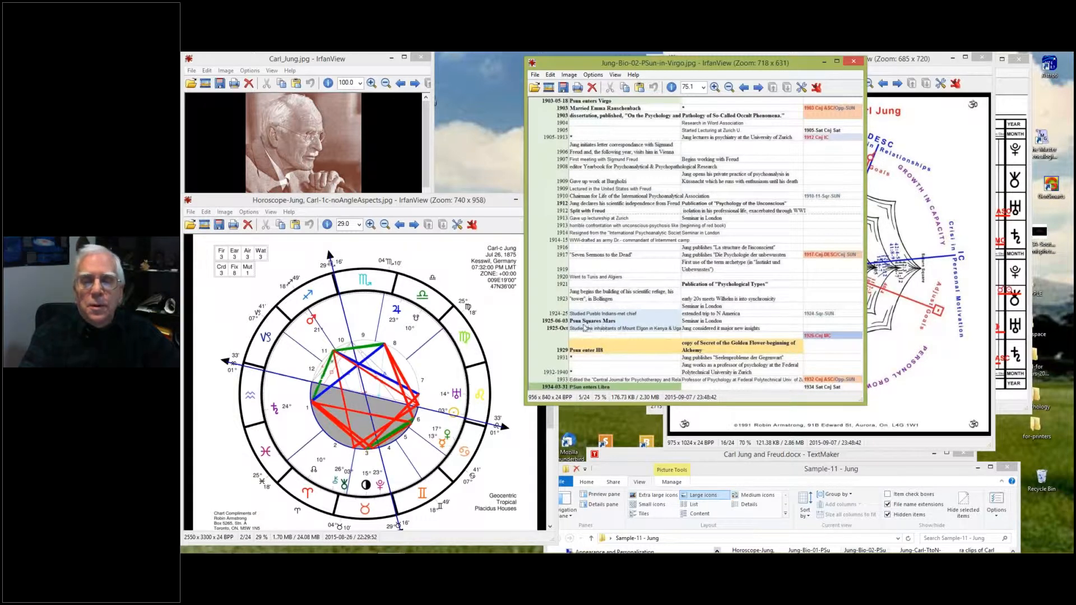
mouse_move(641, 335)
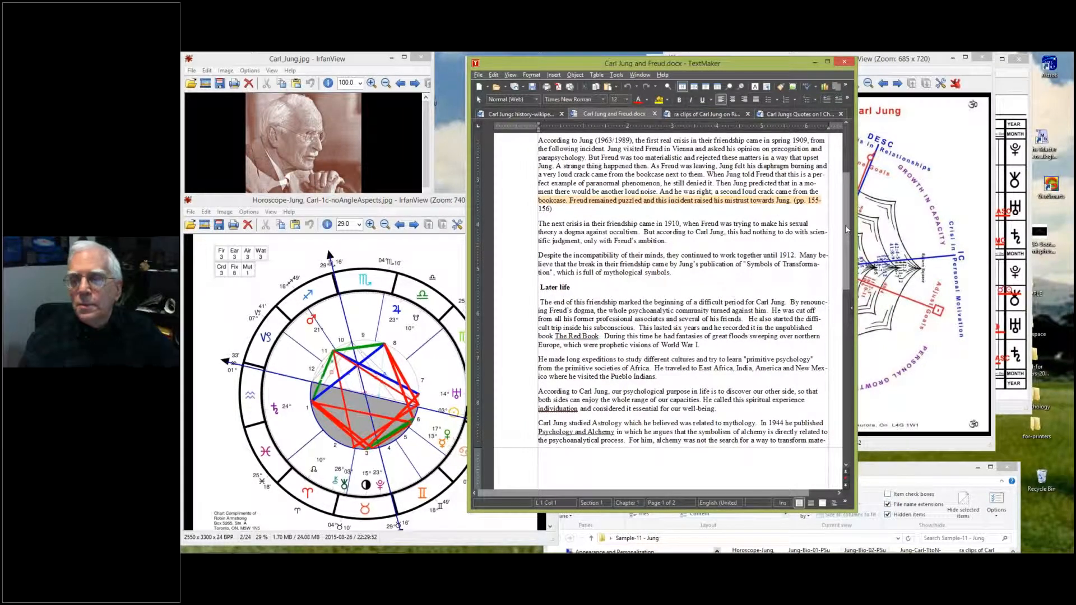
mouse_move(879, 129)
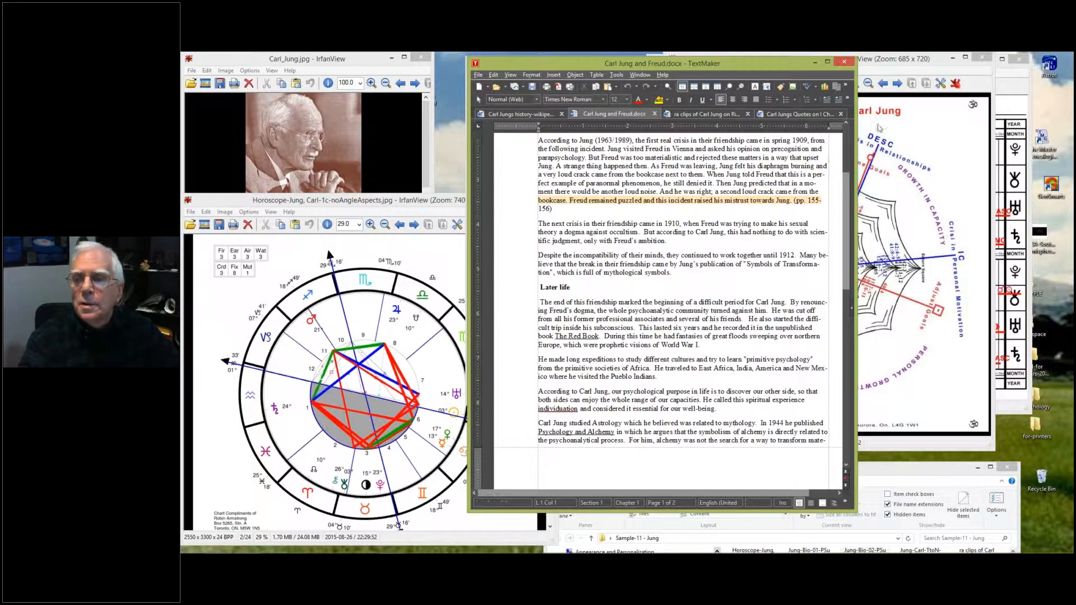